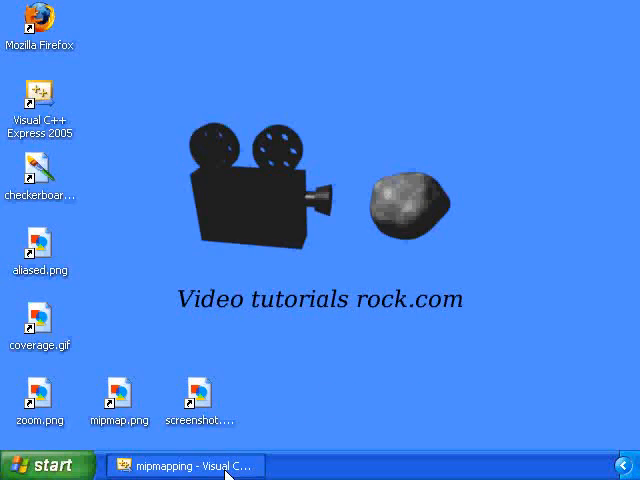
Step: Show aliased.png in the viewer and magnify its jagged red-and-blue checkerboard floor
click(220, 36)
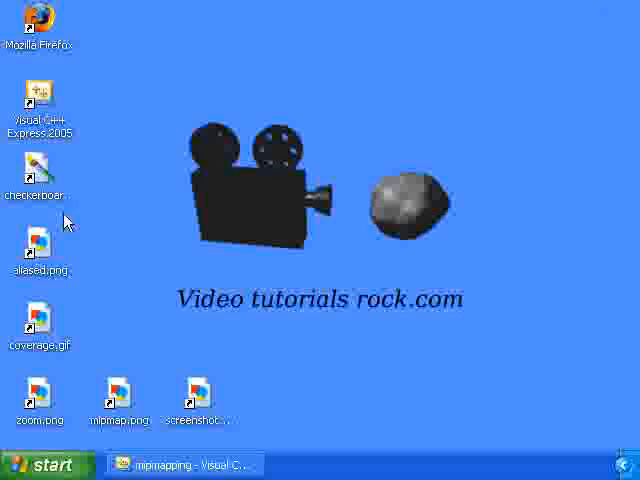
double_click(38, 164)
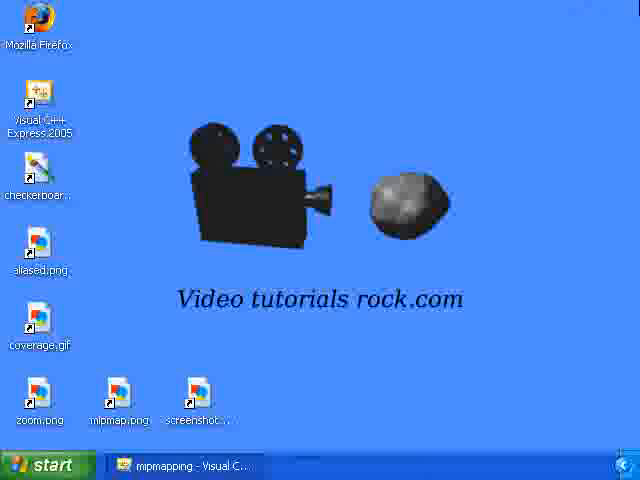
mouse_move(82, 272)
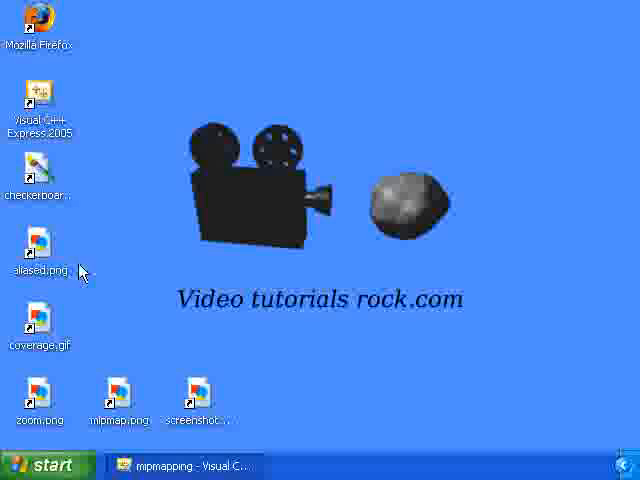
double_click(38, 246)
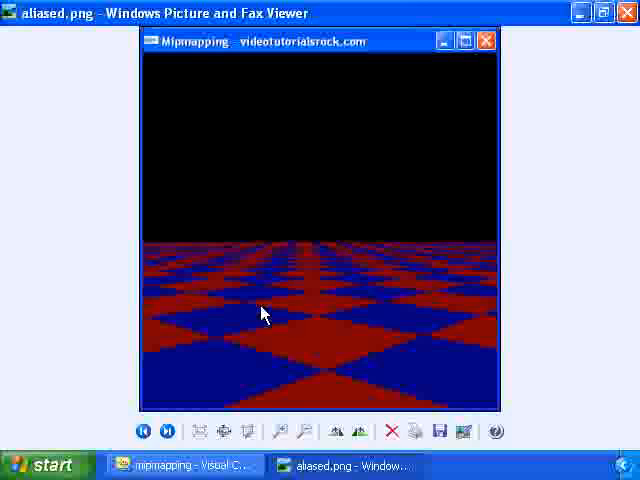
click(280, 432)
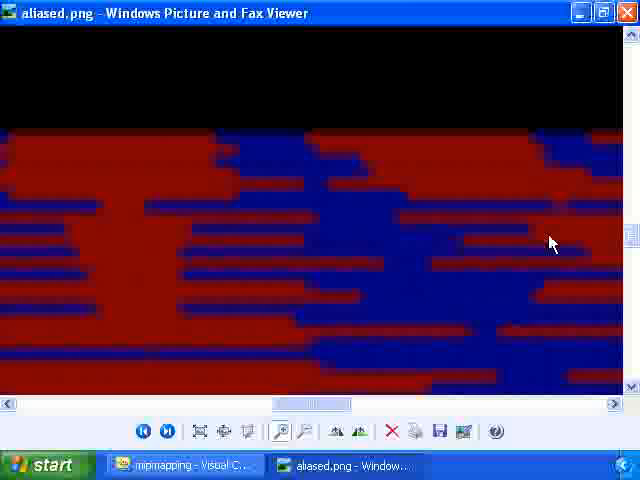
mouse_move(424, 316)
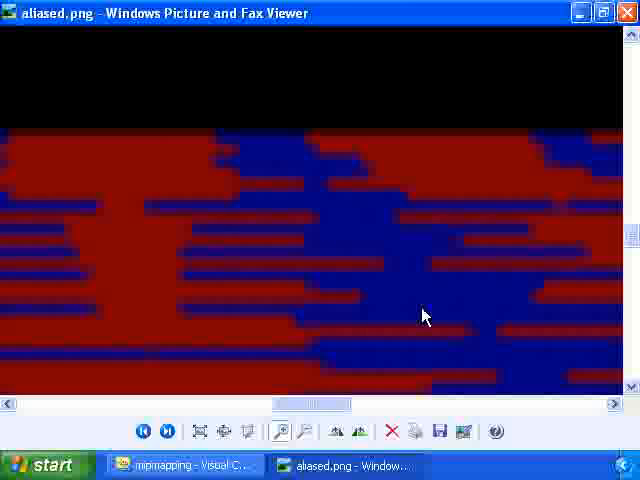
mouse_move(248, 232)
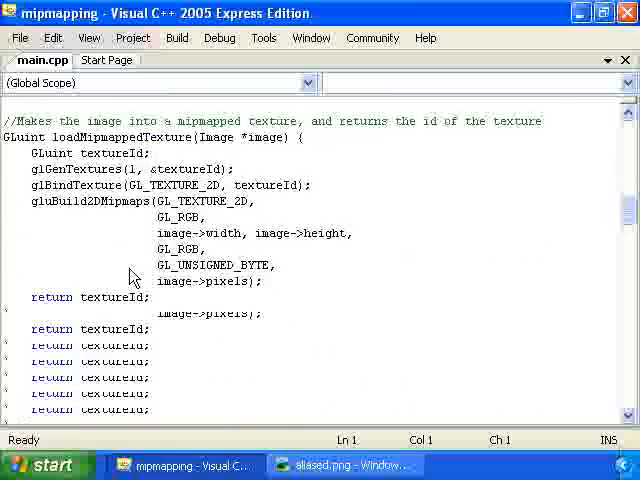
Step: Scroll main.cpp from loadMipmappedTexture down to the floor-drawing filter parameters
scroll(down, 3)
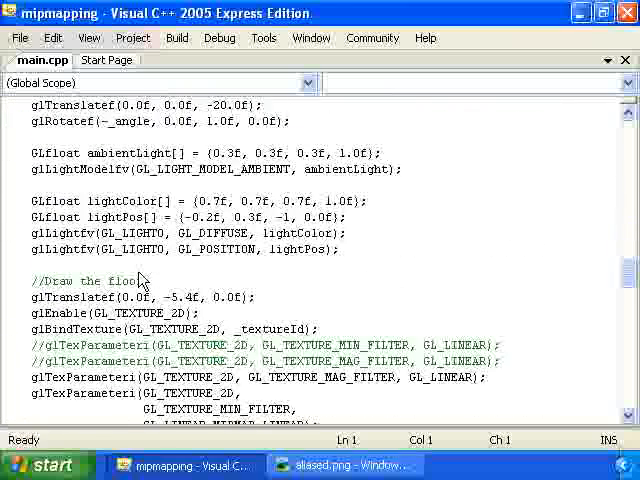
scroll(down, 3)
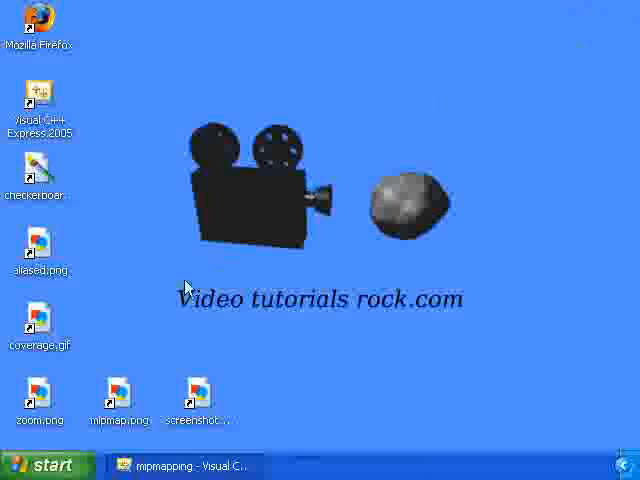
mouse_move(40, 324)
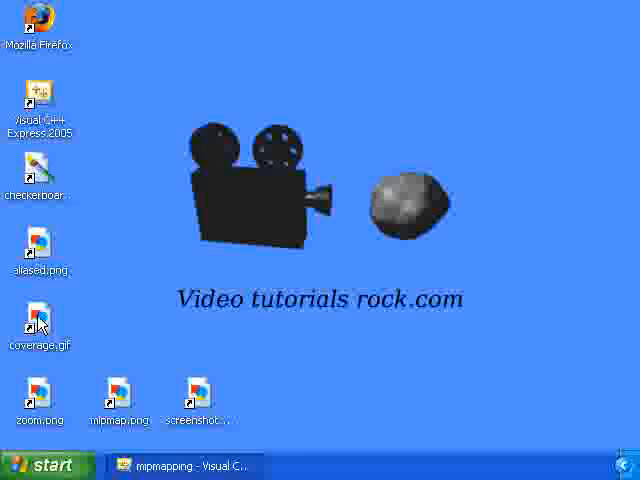
Step: Show coverage.gif, the blurry blue-tinted render of the tutorial logo
double_click(38, 320)
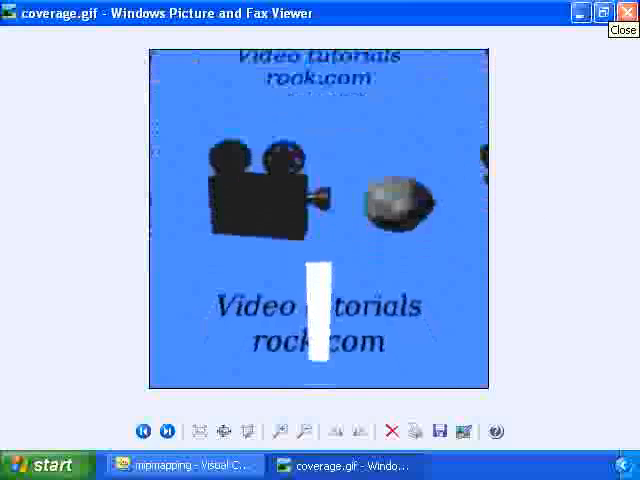
Step: Replace coverage.gif with zoom.png's magnified pixel close-up, then close the viewer
click(624, 12)
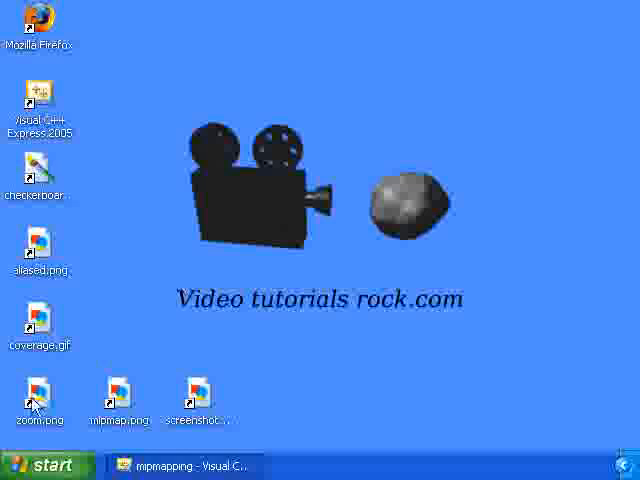
double_click(38, 390)
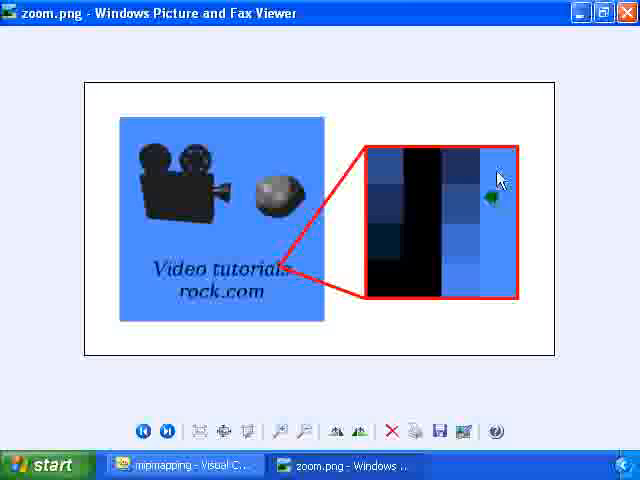
mouse_move(220, 210)
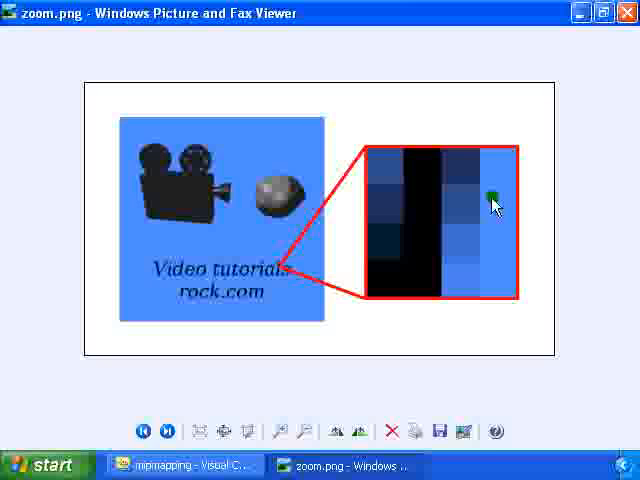
click(624, 12)
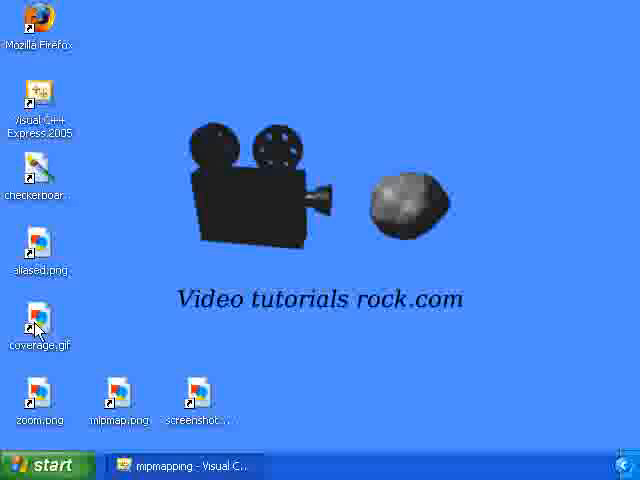
double_click(38, 324)
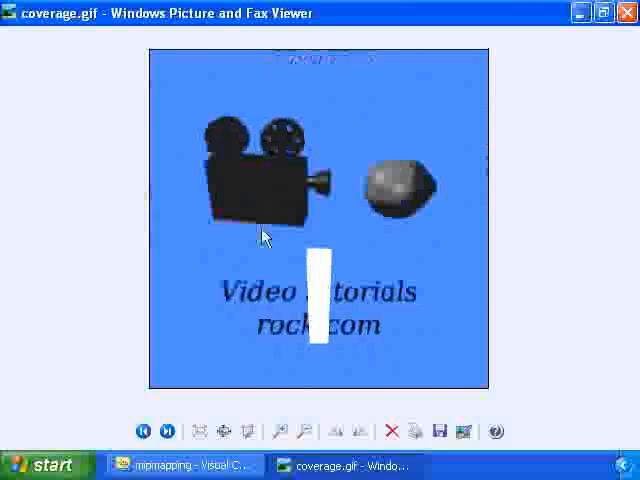
click(624, 12)
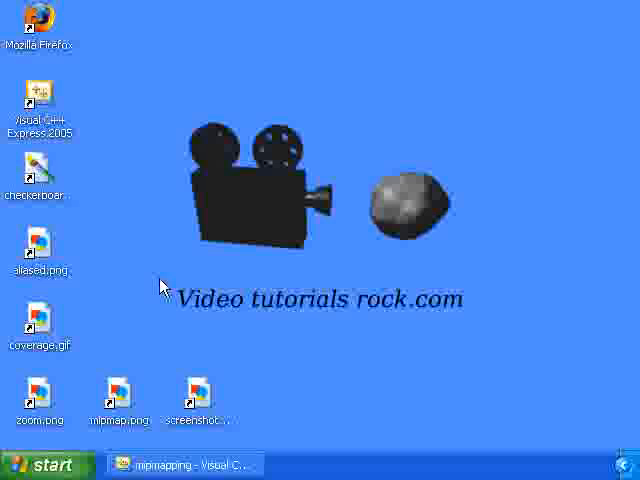
mouse_move(120, 410)
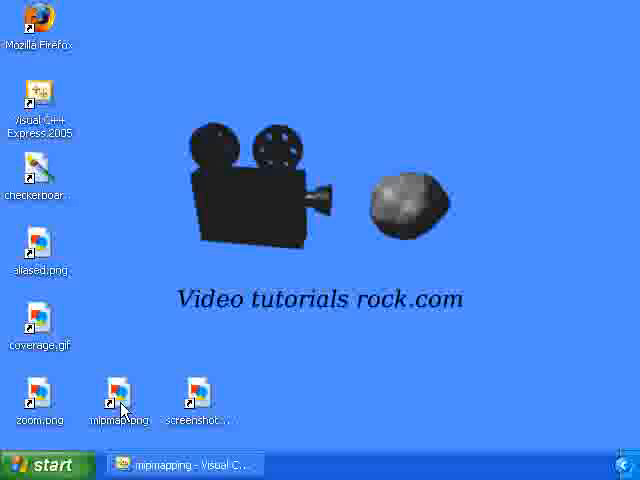
Step: View the mipmap.png image chain, then briefly reopen and close coverage.gif
double_click(116, 390)
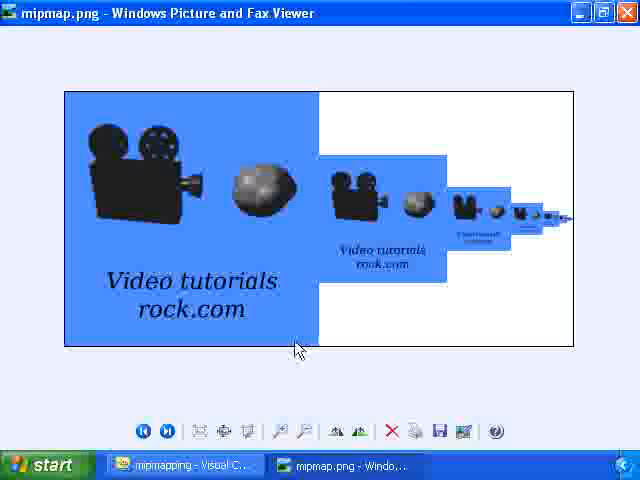
mouse_move(96, 244)
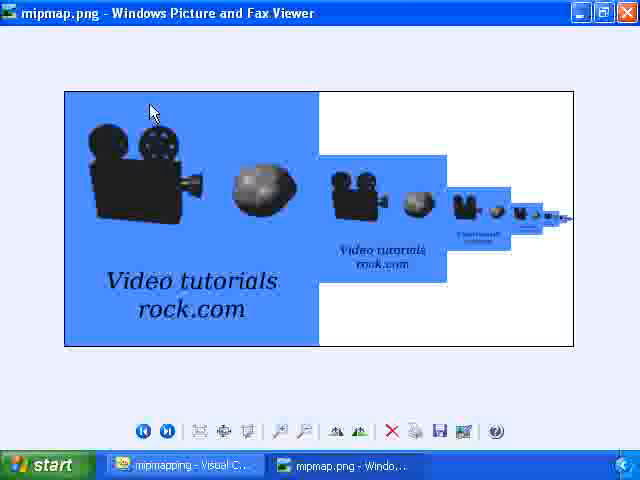
mouse_move(256, 204)
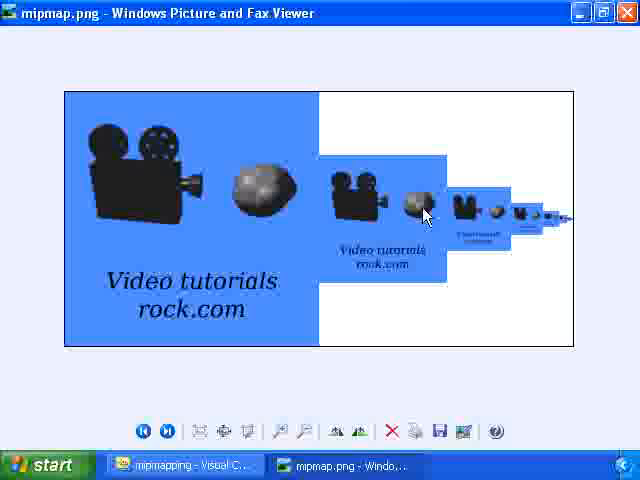
mouse_move(556, 228)
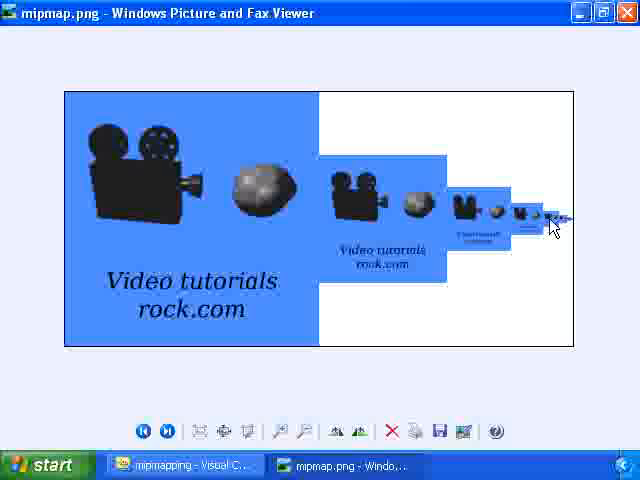
mouse_move(138, 228)
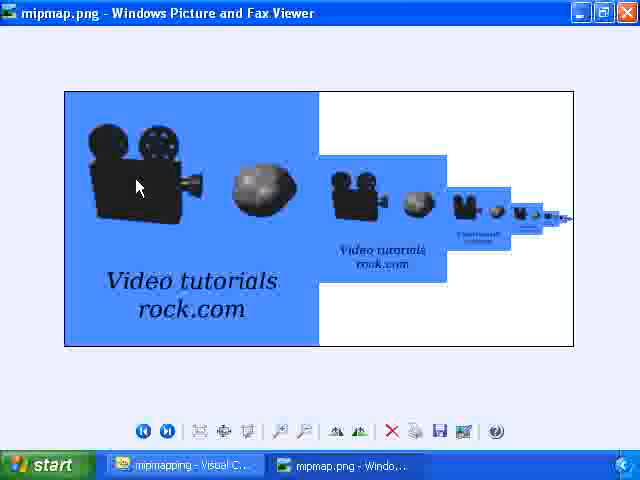
mouse_move(240, 190)
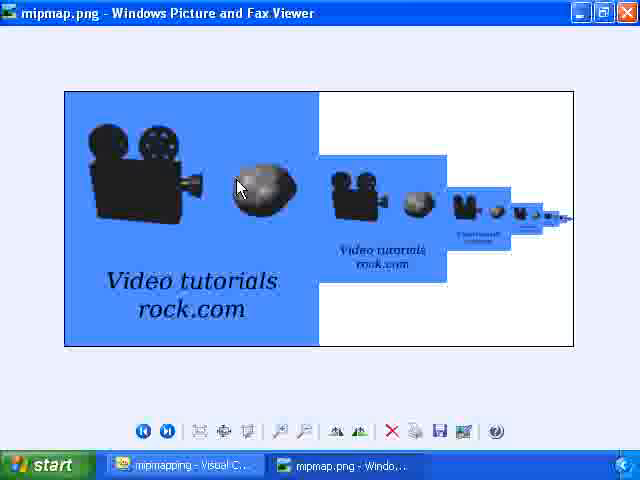
mouse_move(504, 10)
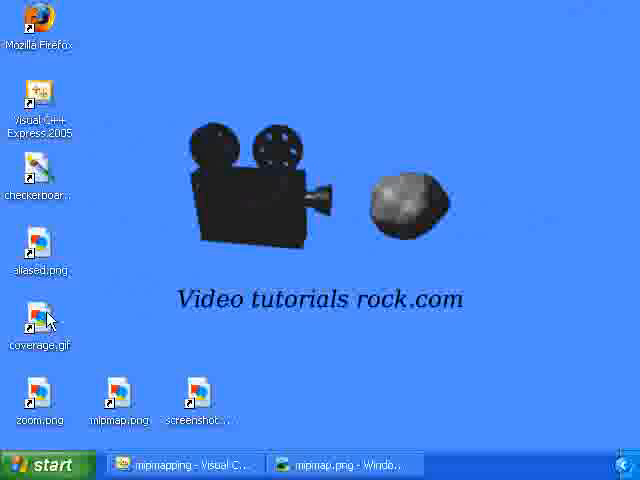
double_click(40, 320)
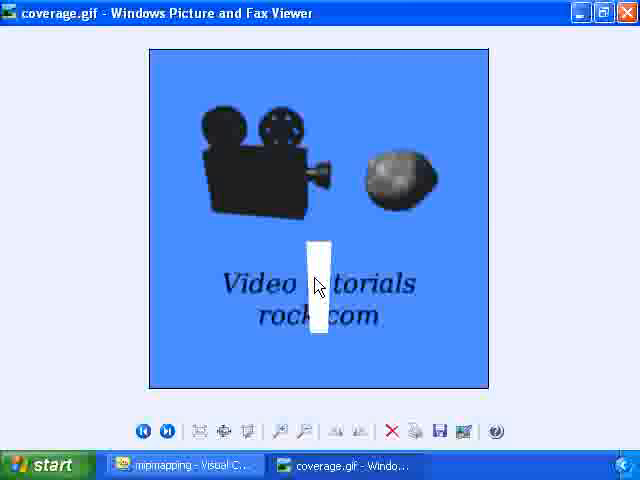
click(624, 12)
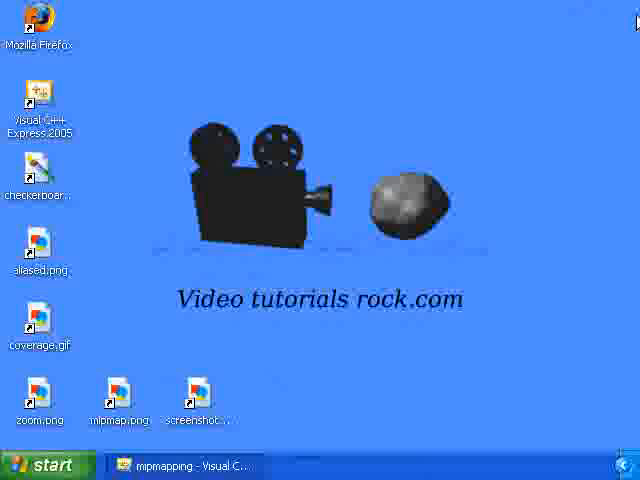
Step: Reopen mipmap.png showing the logo at successively halving sizes
click(120, 390)
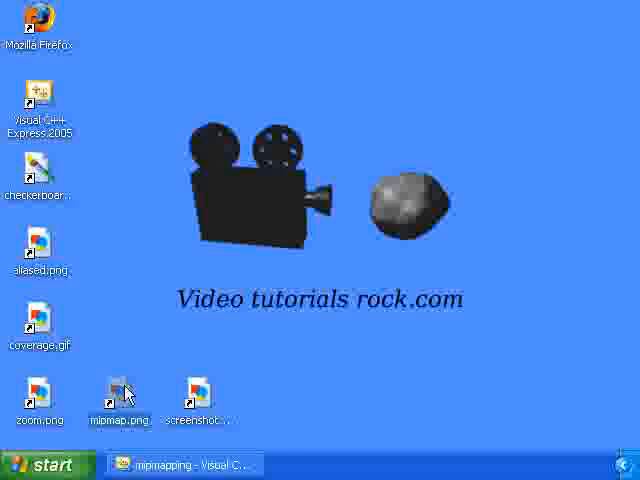
double_click(120, 390)
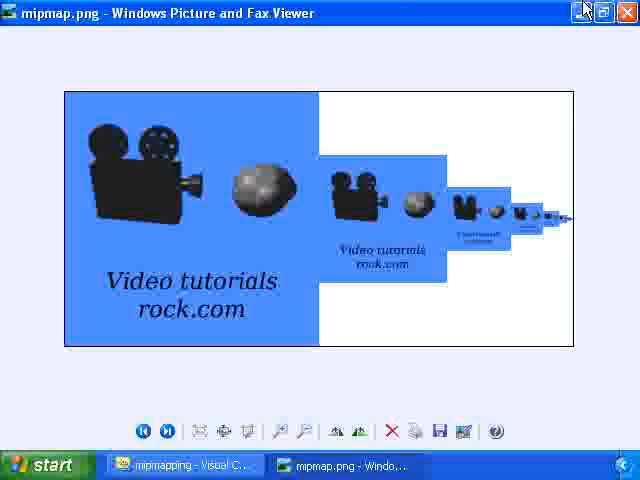
mouse_move(586, 10)
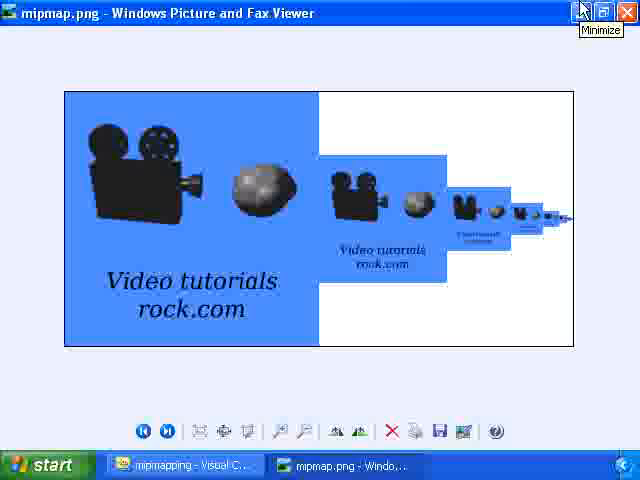
mouse_move(488, 12)
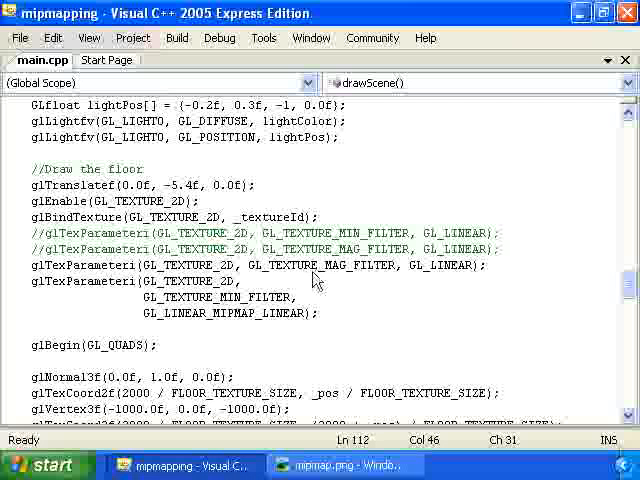
Step: Highlight the image->pixels argument of gluBuild2DMipmaps, glancing back at mipmap.png
scroll(up, 3)
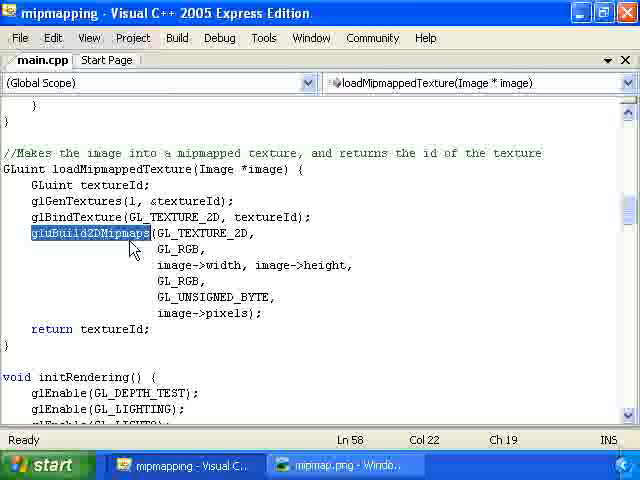
click(168, 312)
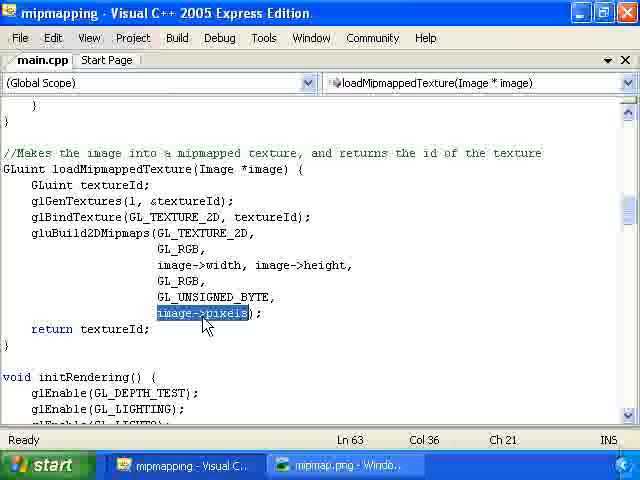
click(344, 464)
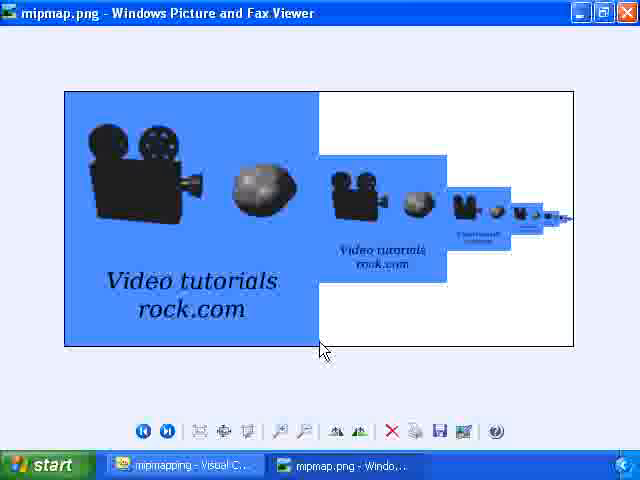
click(184, 464)
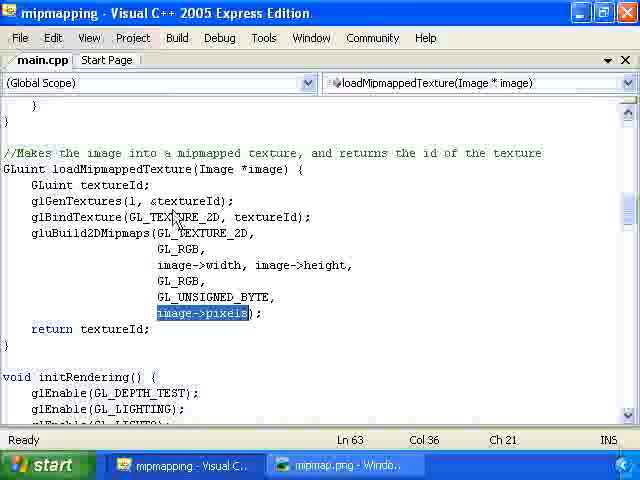
scroll(down, 3)
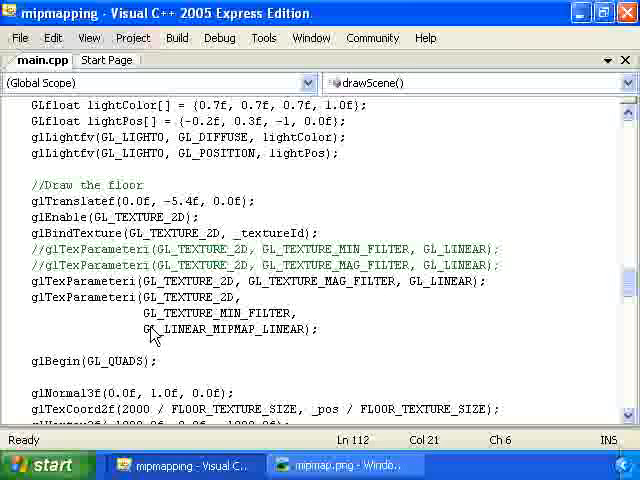
double_click(224, 328)
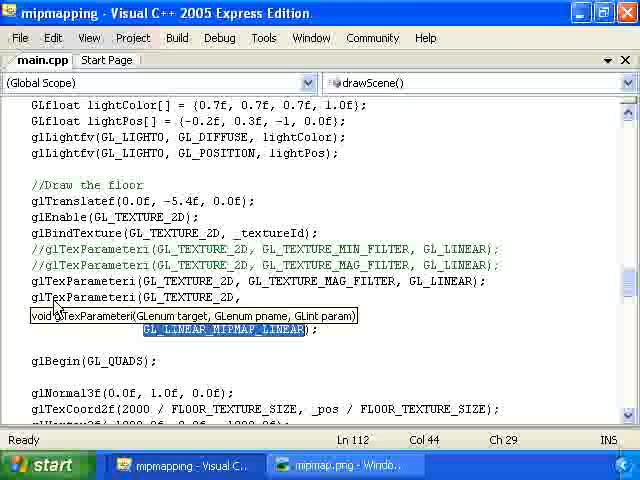
text(GL_TEXTURE_MIN_FILTER,)
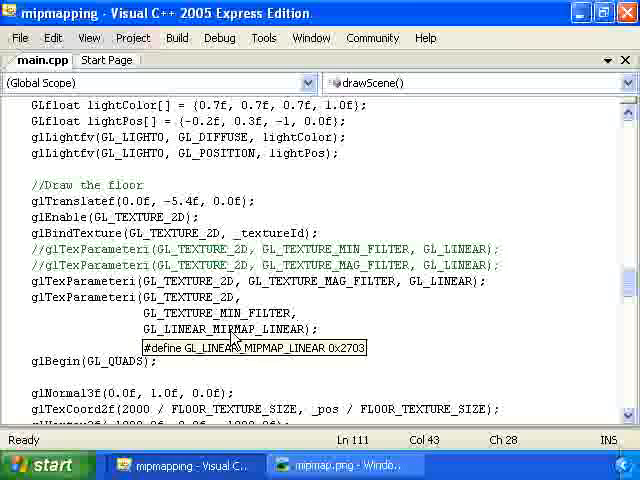
mouse_move(292, 362)
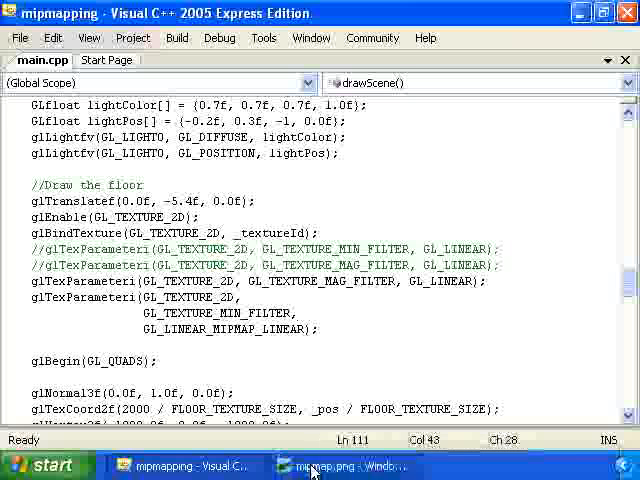
click(330, 464)
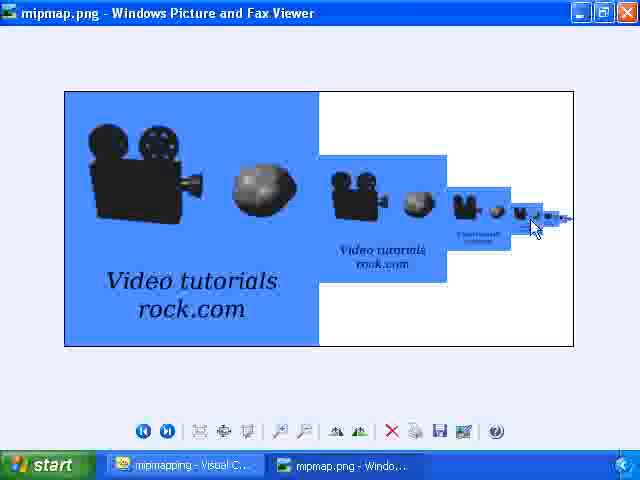
mouse_move(528, 256)
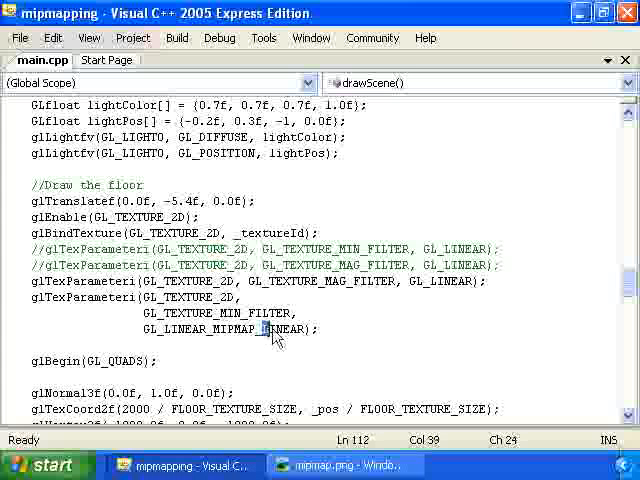
double_click(284, 328)
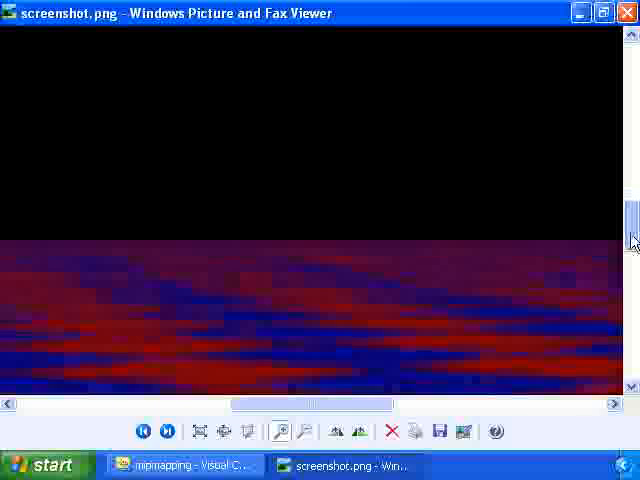
Step: Compare screenshot.png's purple floor with aliased.png, then return to main.cpp's filter code
scroll(down, 3)
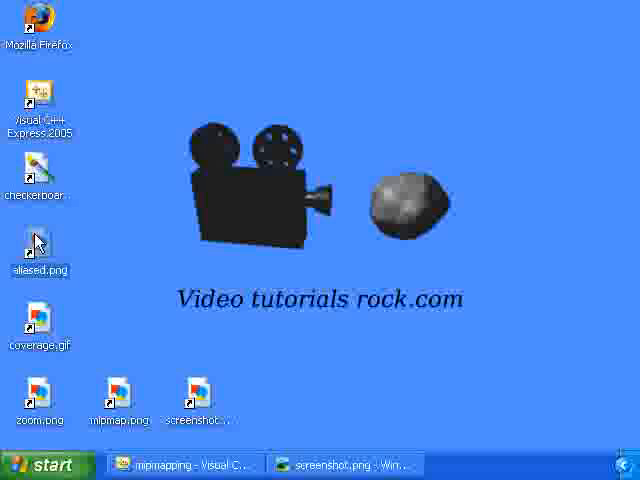
double_click(38, 244)
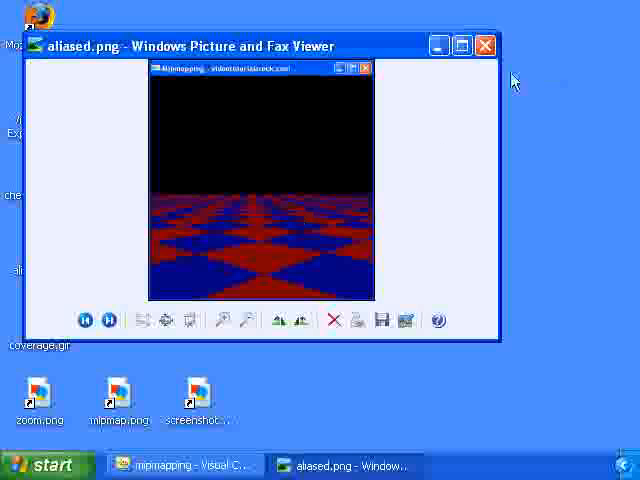
click(484, 44)
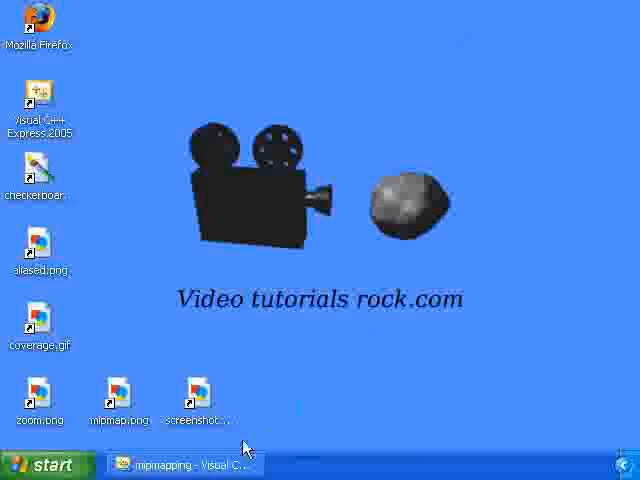
click(184, 464)
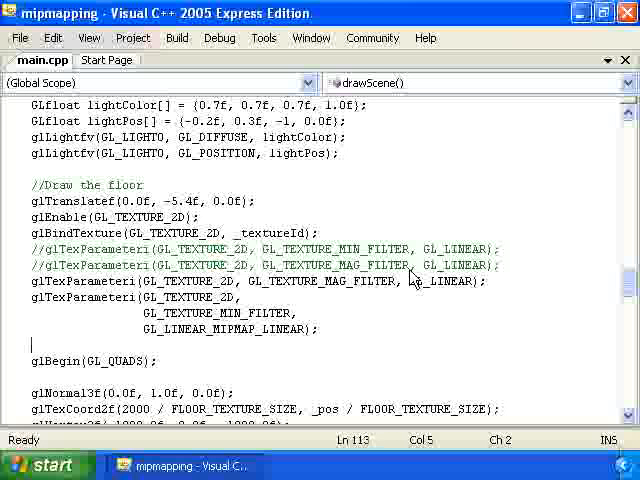